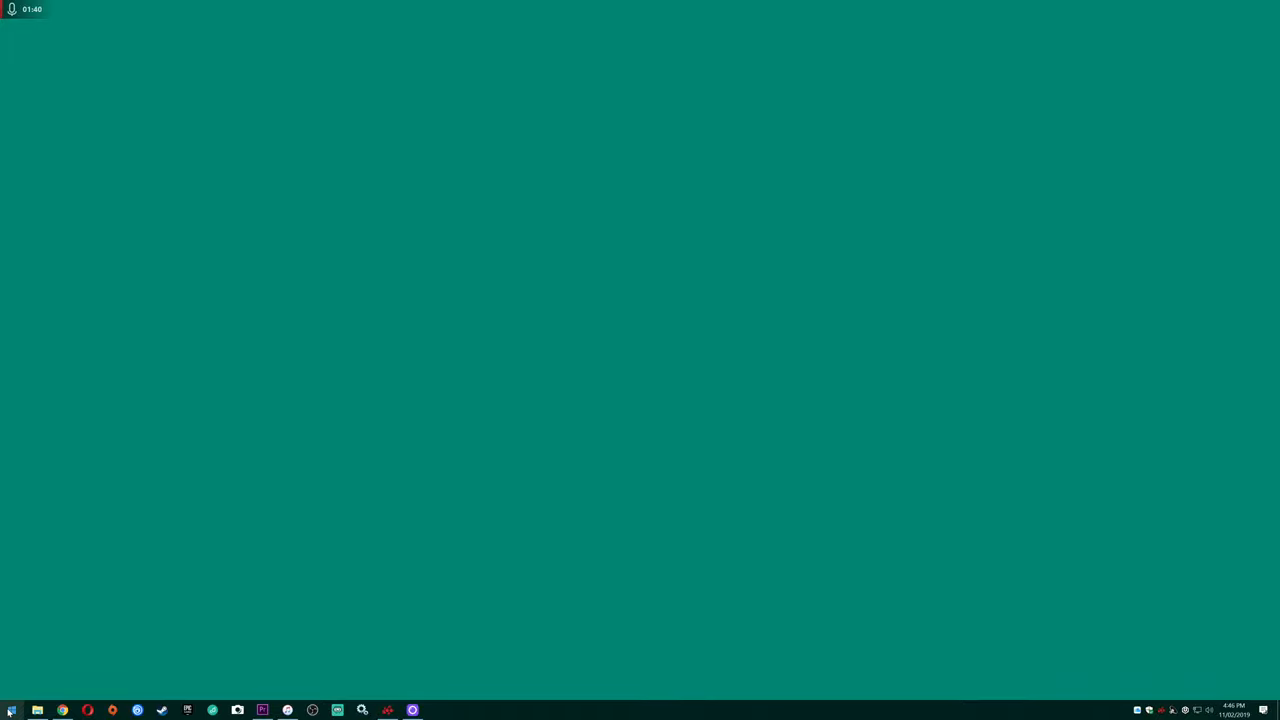
- Open the Windows Start menu to find Logitech Capture among recently added apps
left_click(11, 707)
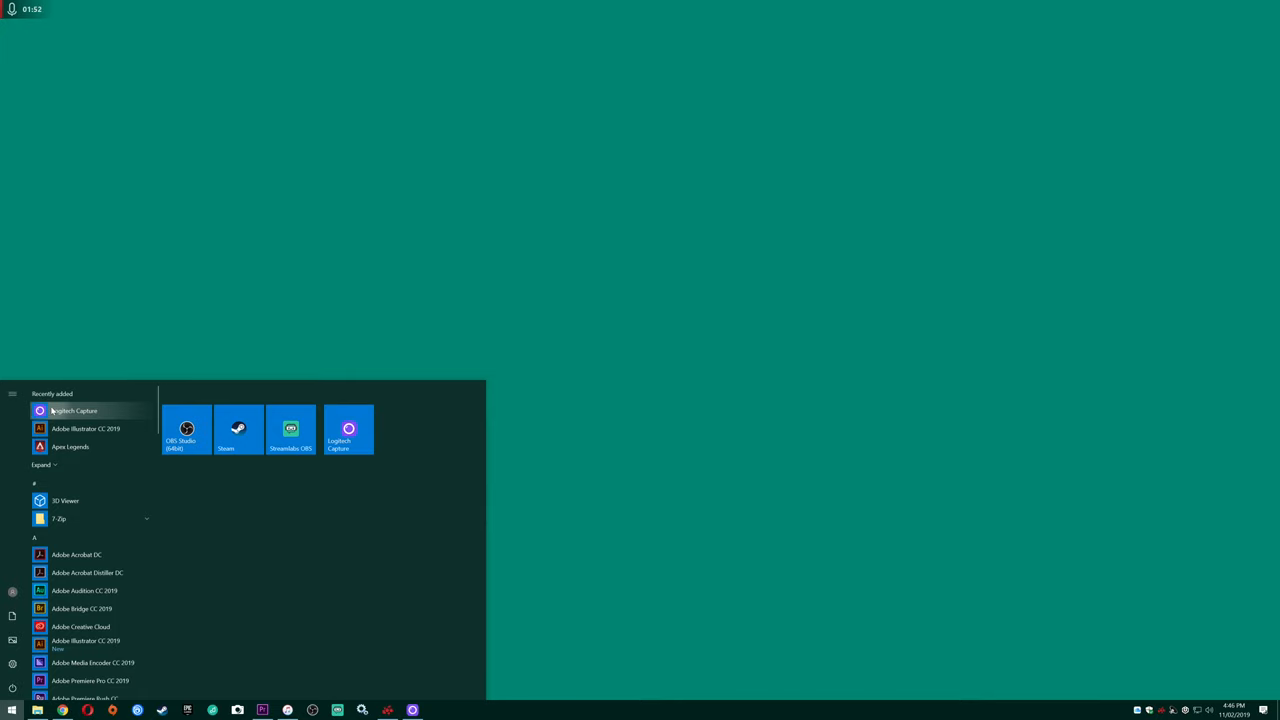
- Launch Logitech Capture, try Display 1 on Source 1, then restore Logitech BRIO
left_click(75, 410)
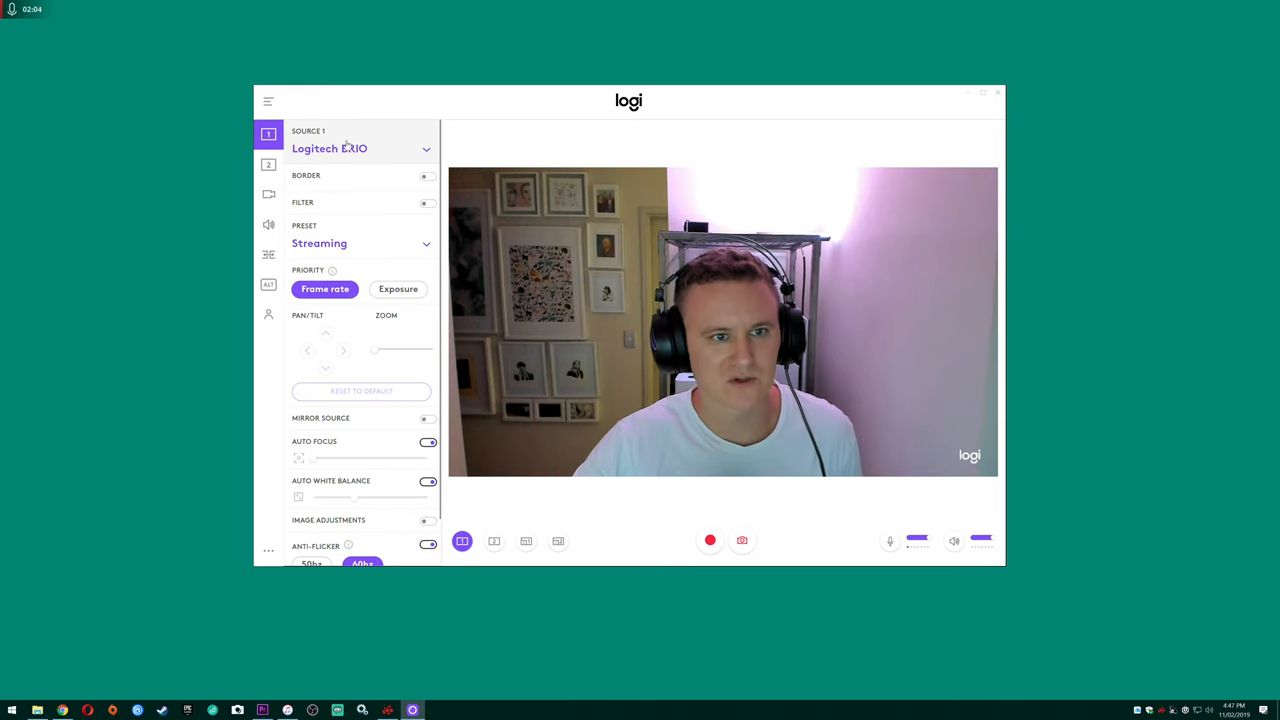
left_click(361, 148)
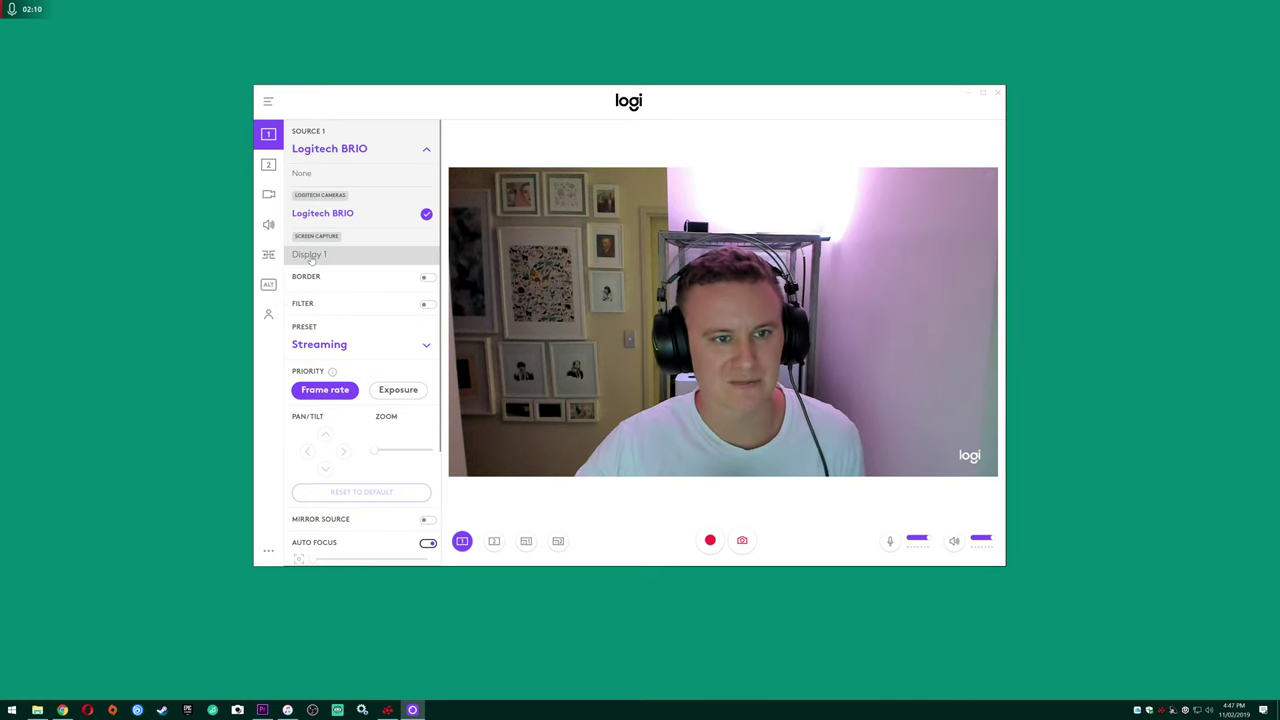
left_click(309, 254)
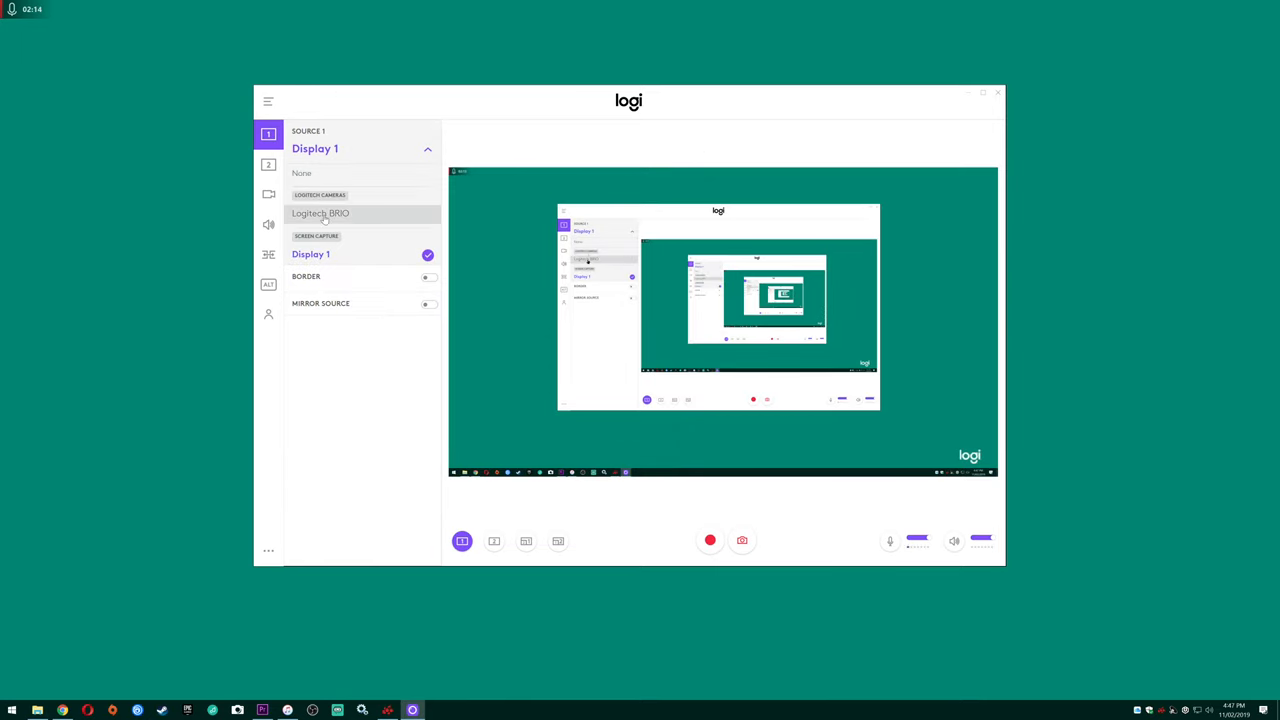
left_click(320, 213)
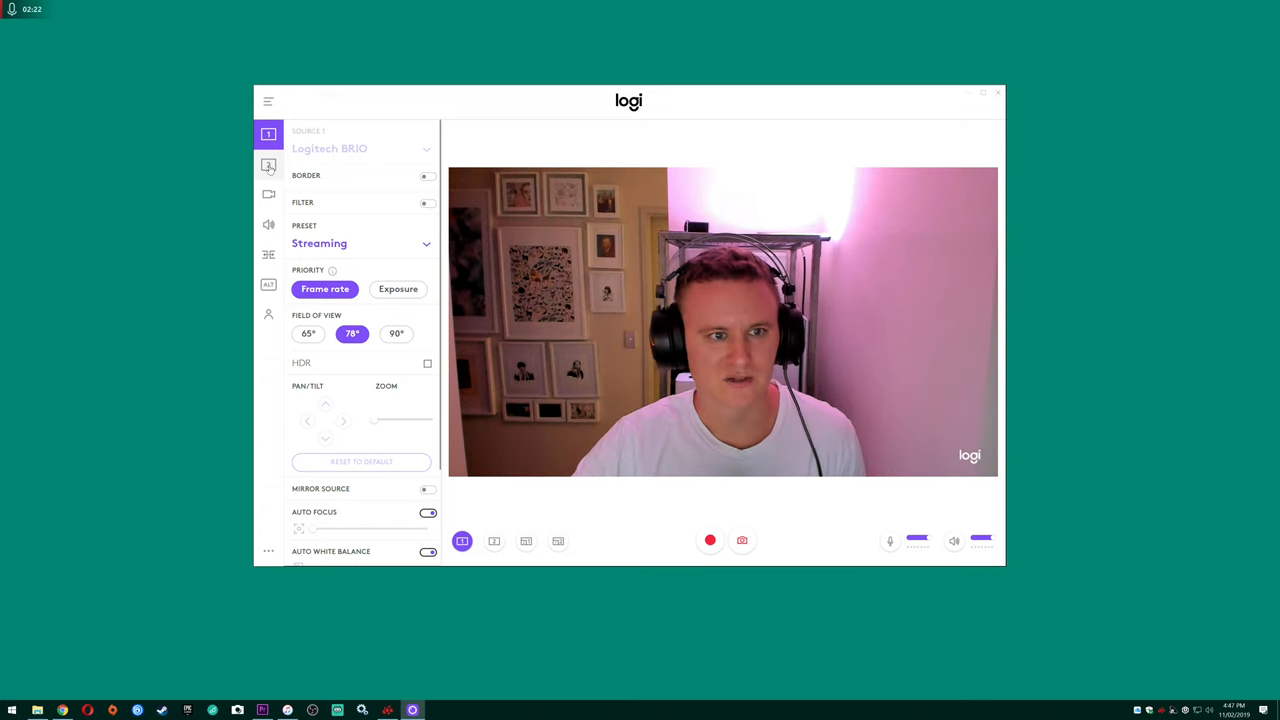
left_click(268, 164)
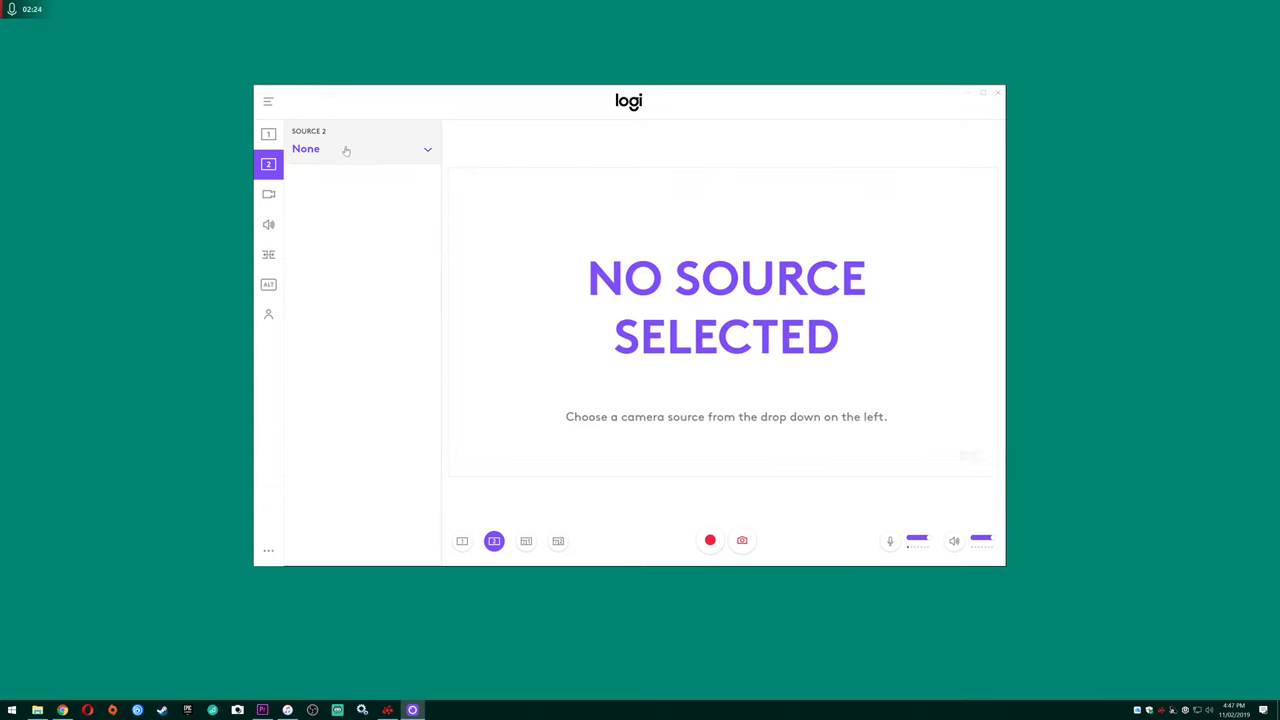
left_click(361, 149)
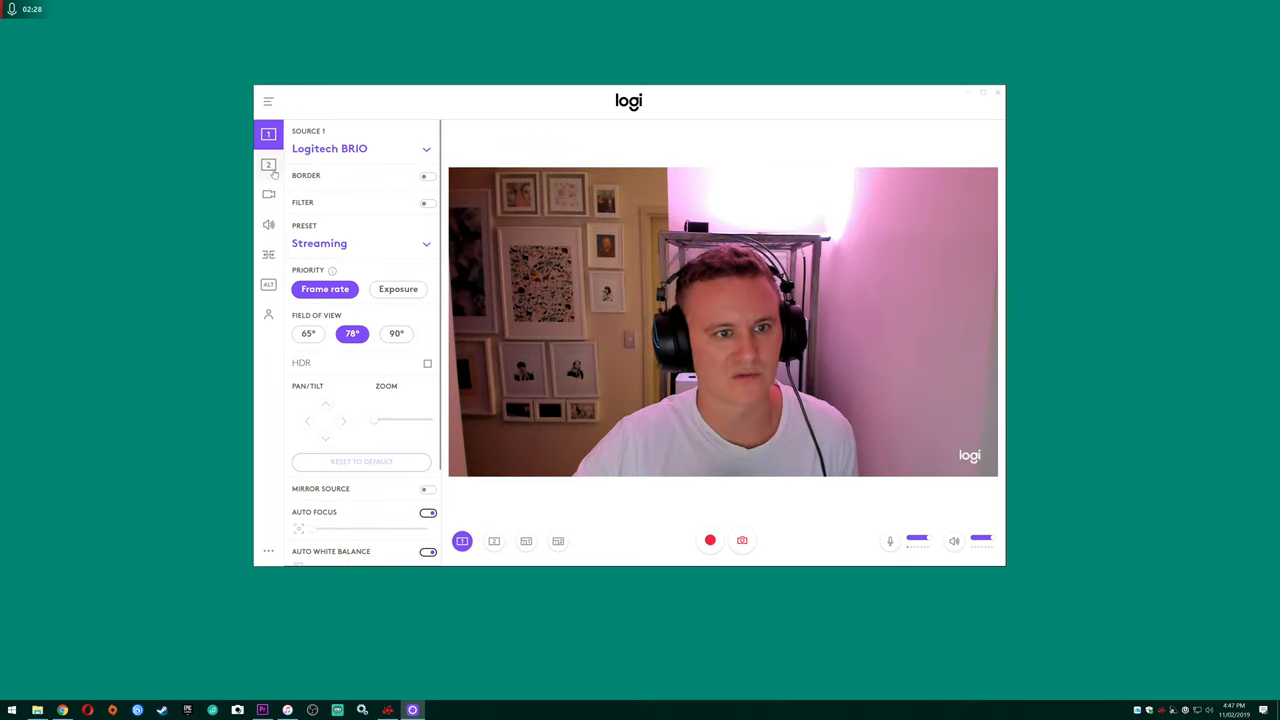
- Turn the Logitech logo overlay off and browse resolutions, keeping Full HD 60 fps
left_click(268, 194)
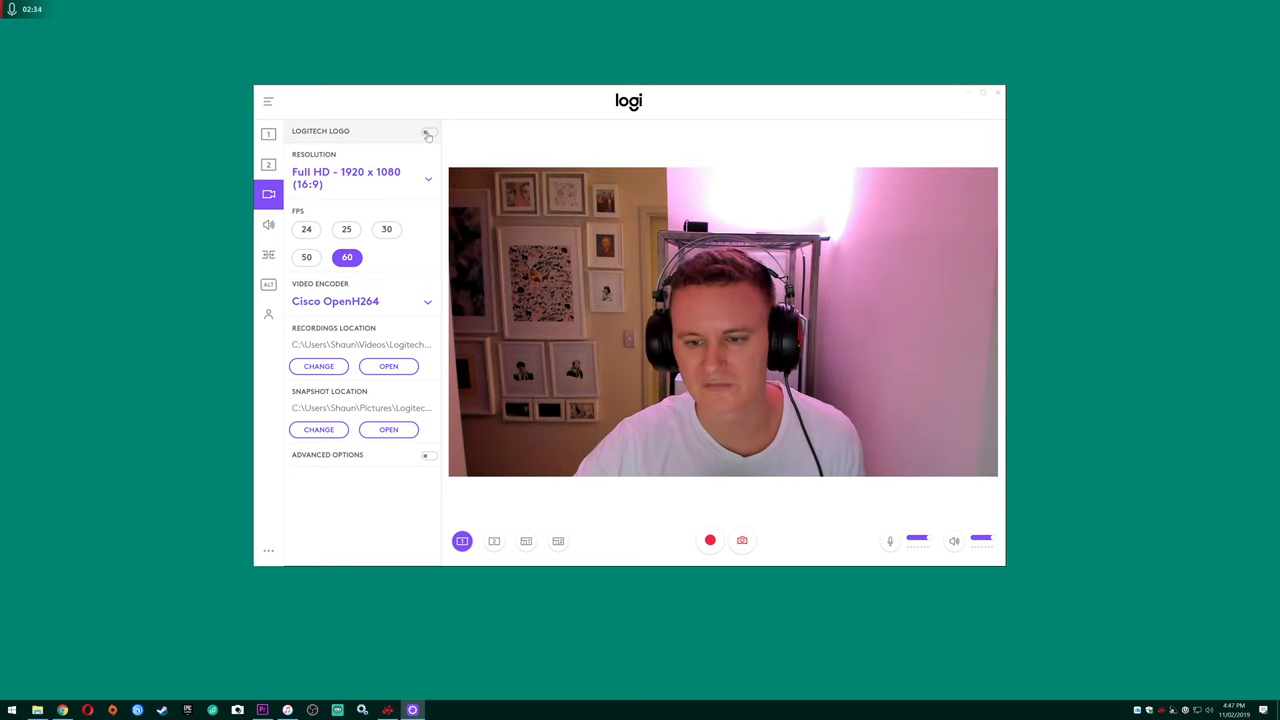
left_click(427, 131)
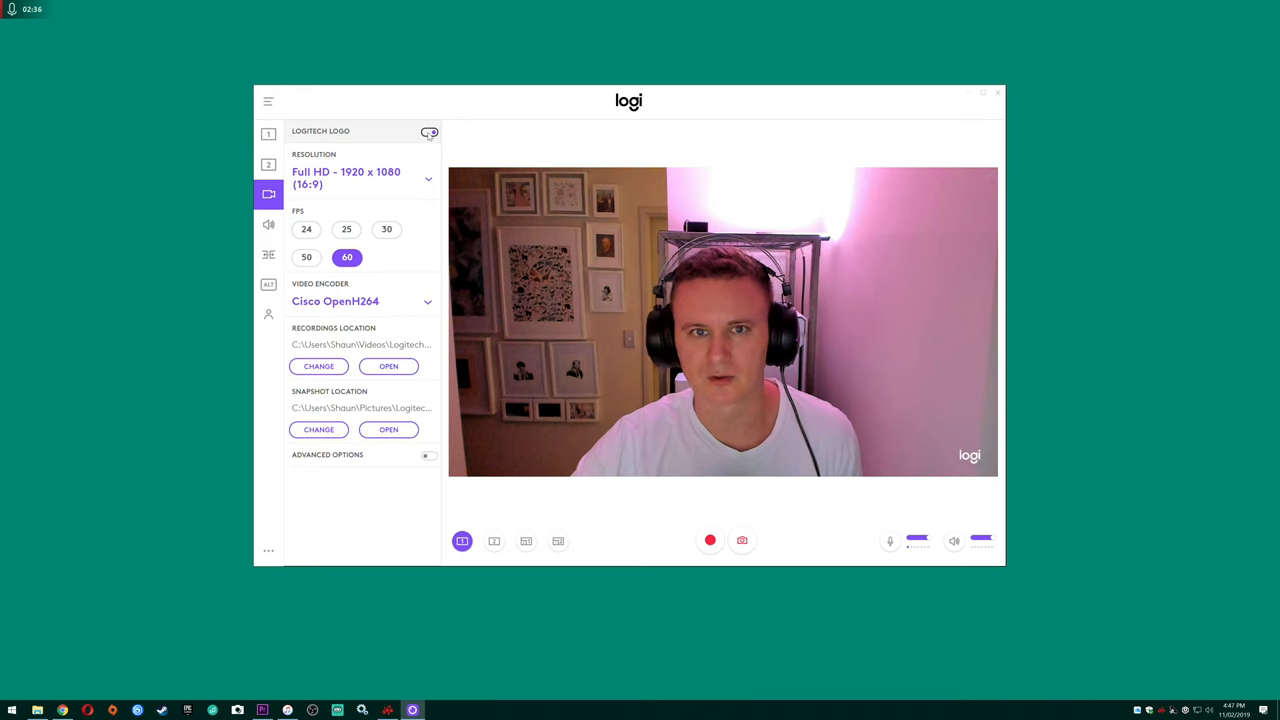
left_click(427, 131)
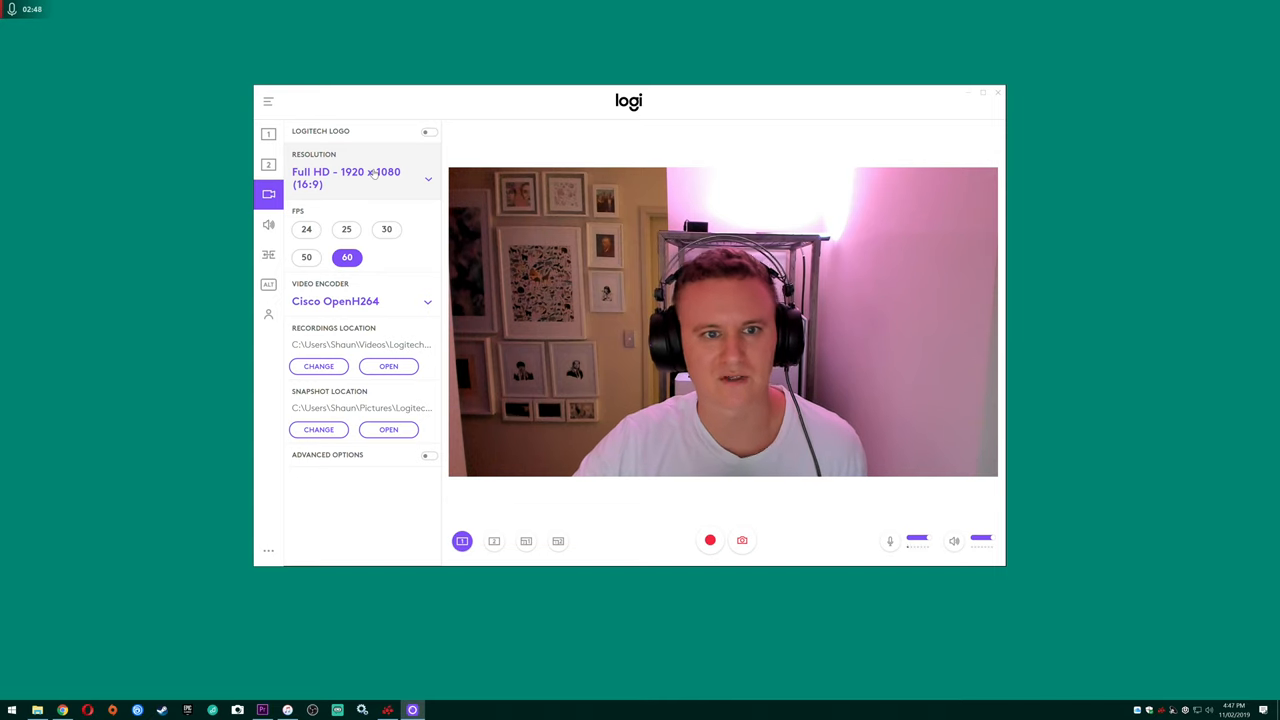
left_click(362, 178)
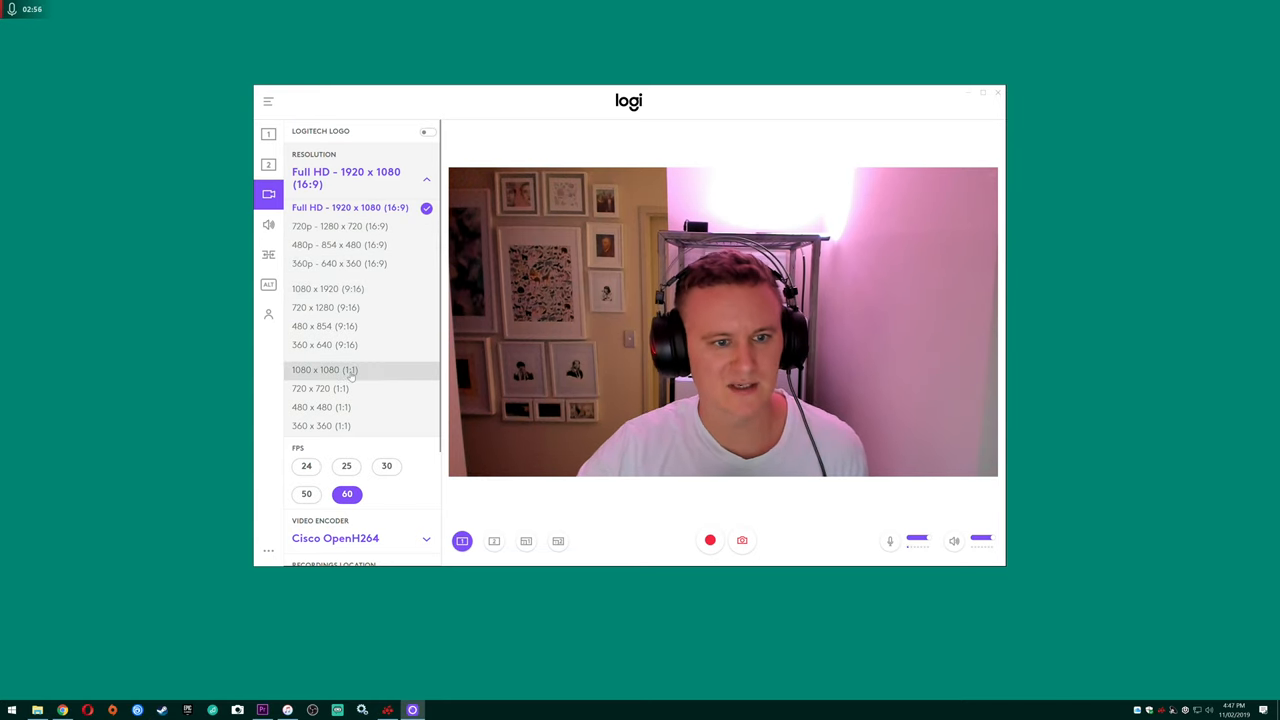
scroll("down", 3)
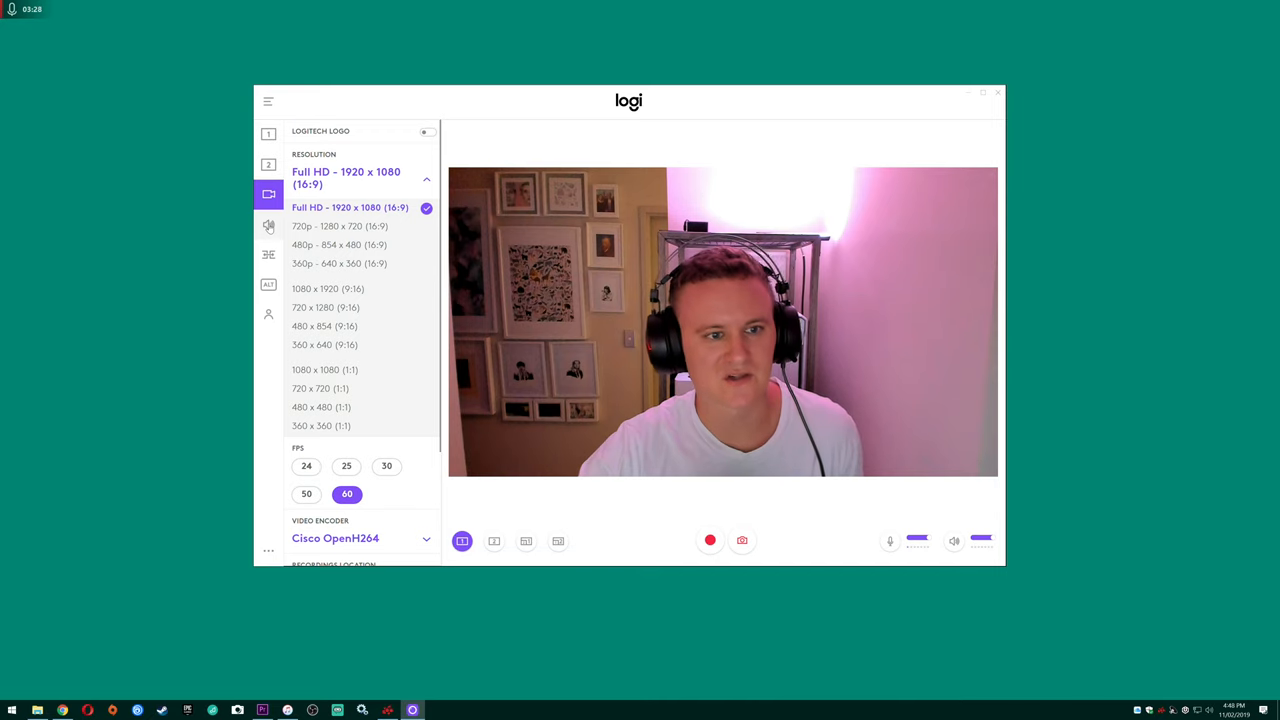
- Review the audio, transition, keyboard shortcut and profile settings panels
left_click(268, 224)
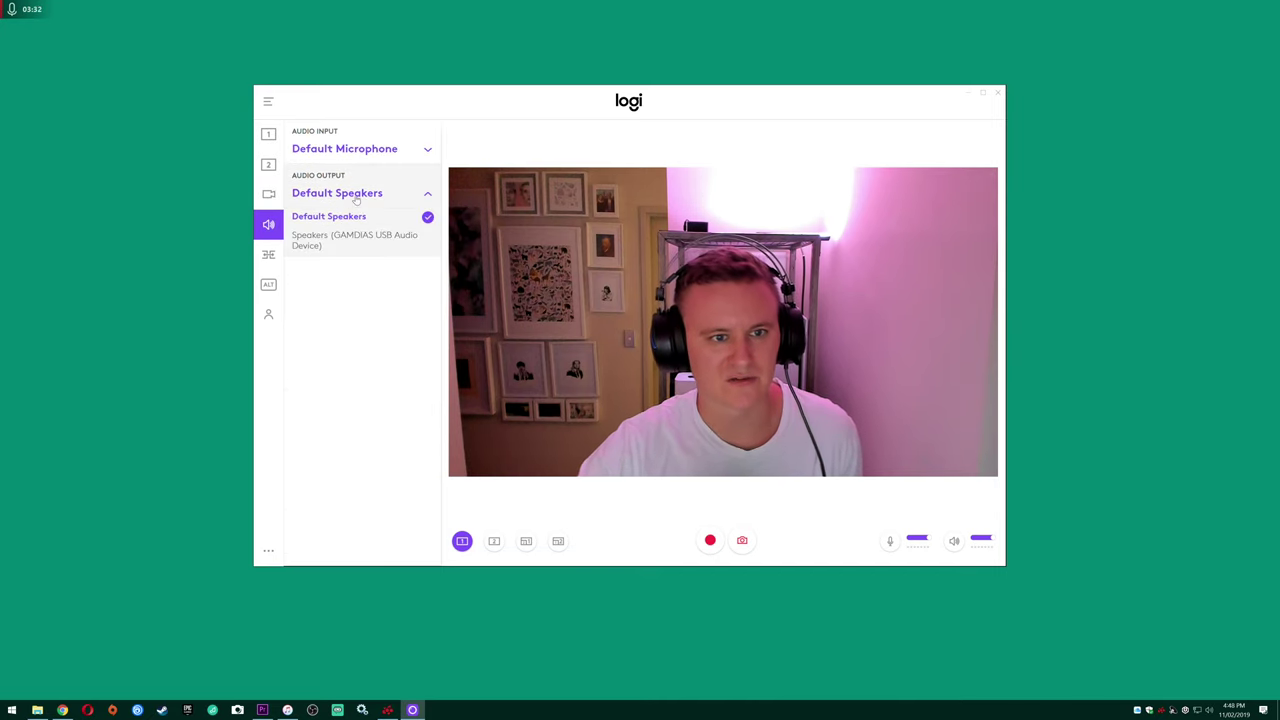
left_click(337, 192)
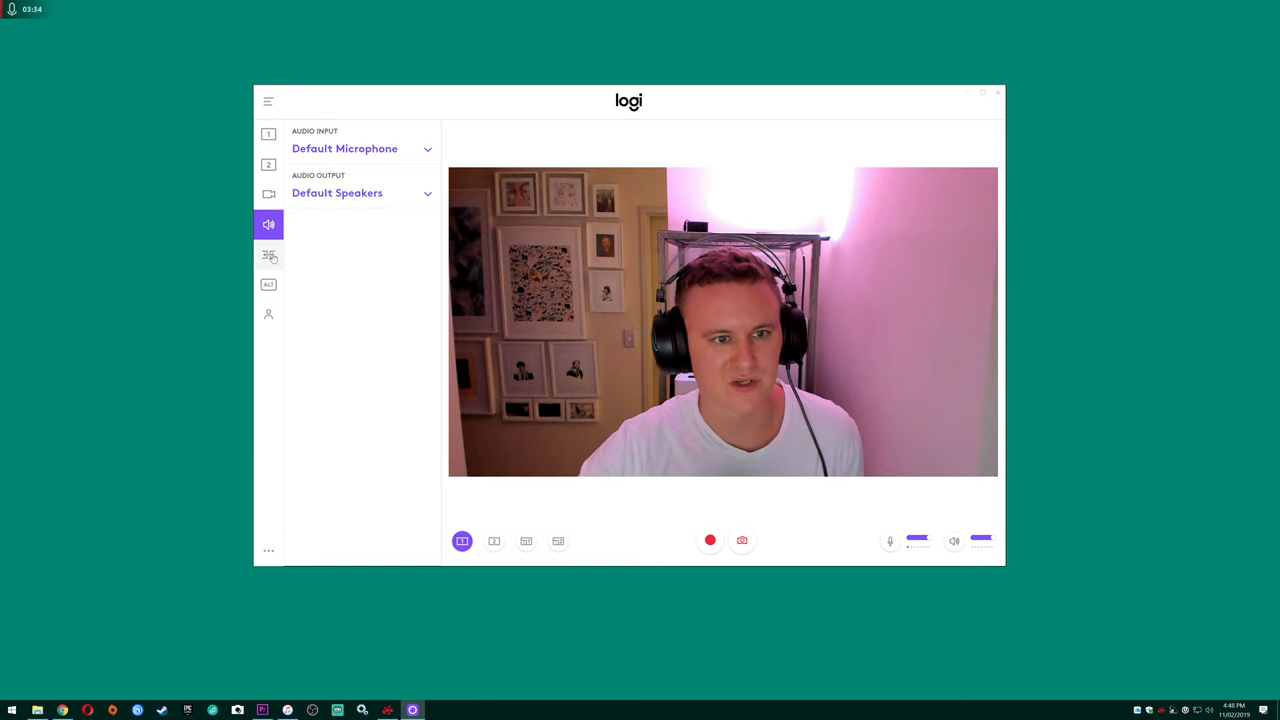
left_click(268, 254)
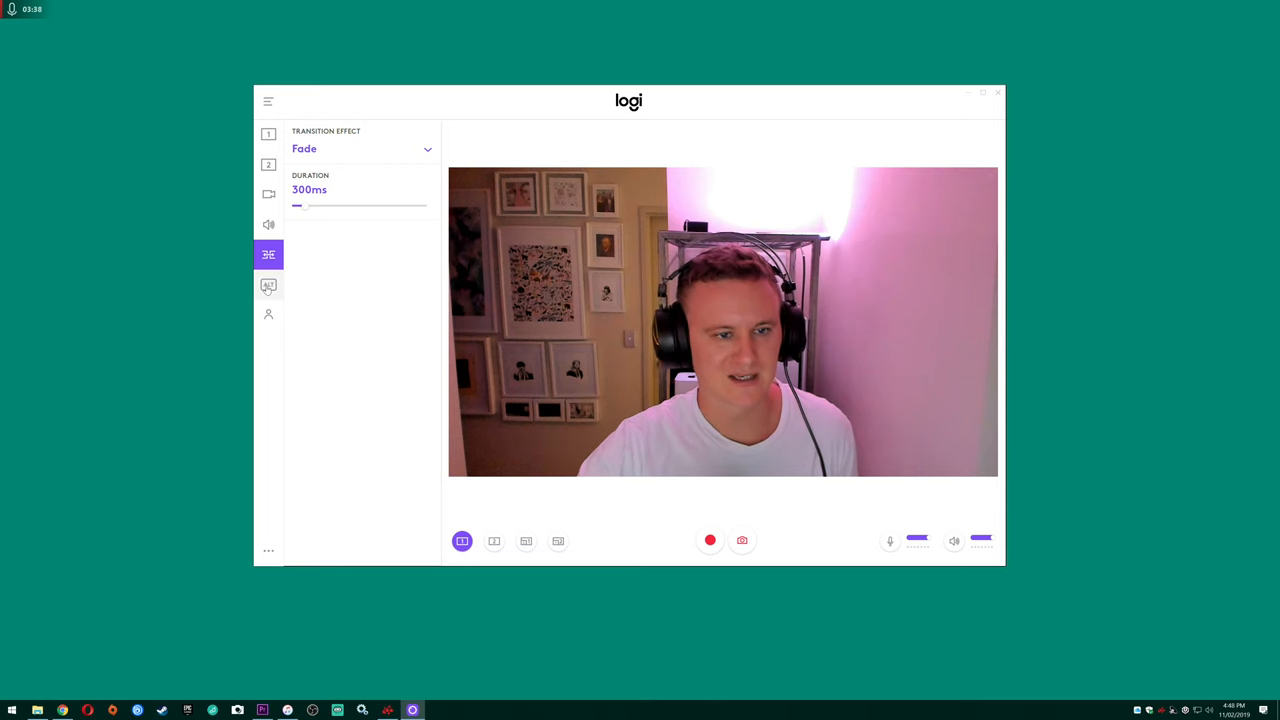
left_click(268, 285)
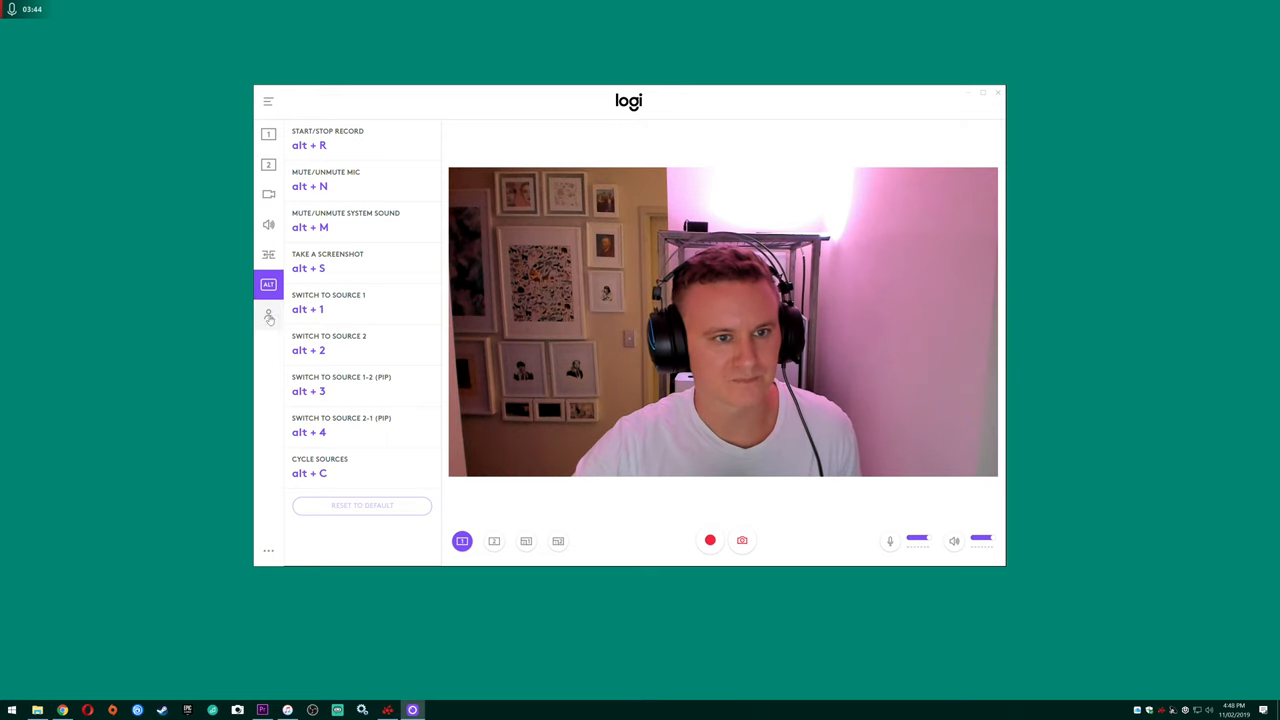
left_click(268, 315)
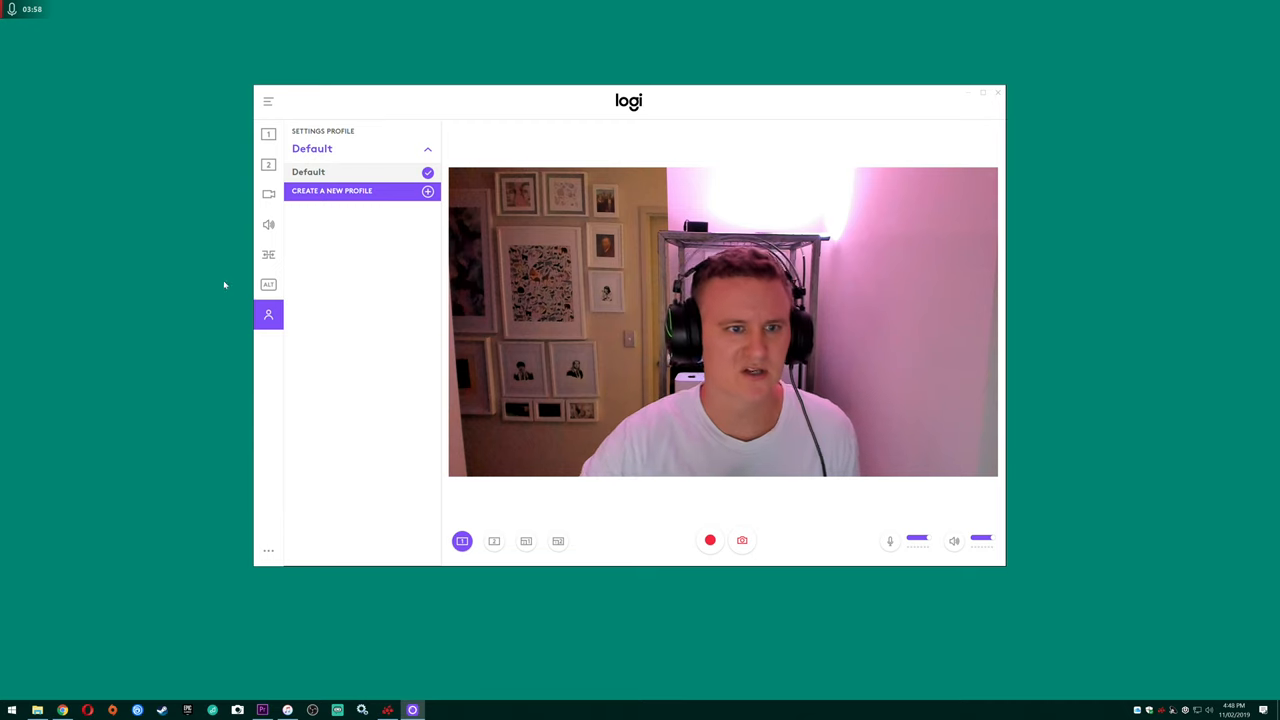
- Check the software version in the About panel, then close Logitech Capture
left_click(268, 194)
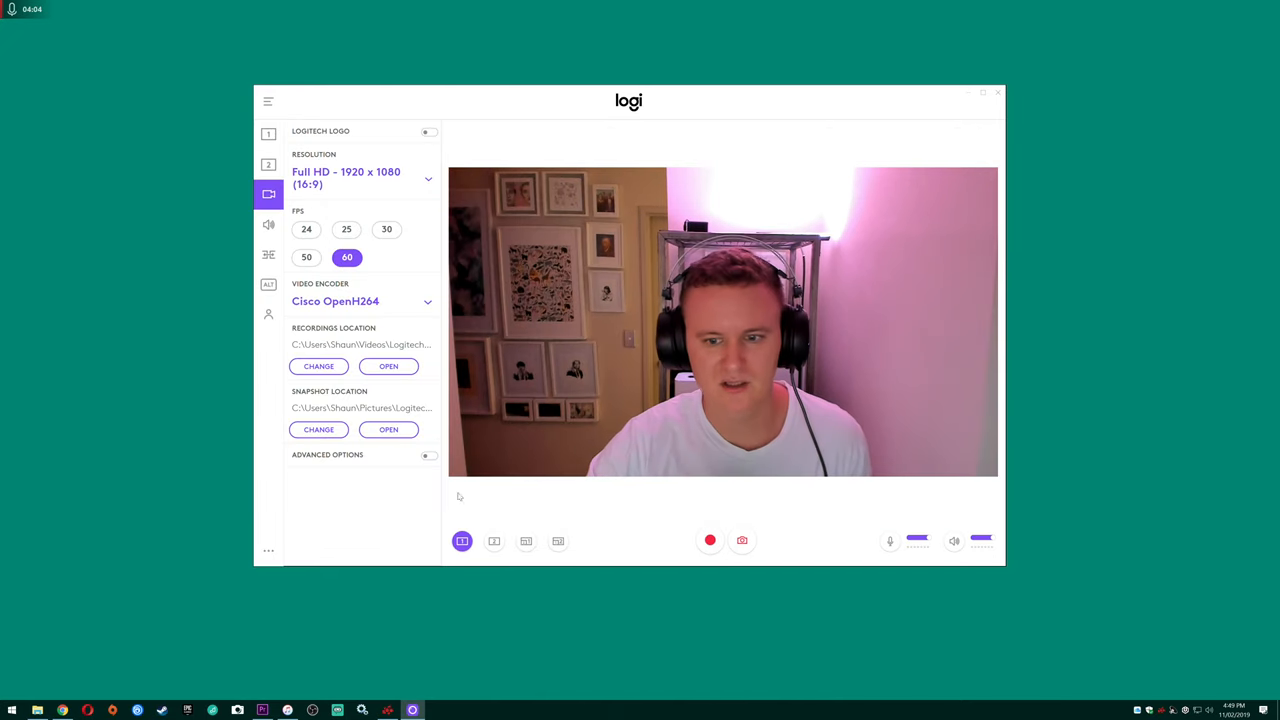
left_click(268, 550)
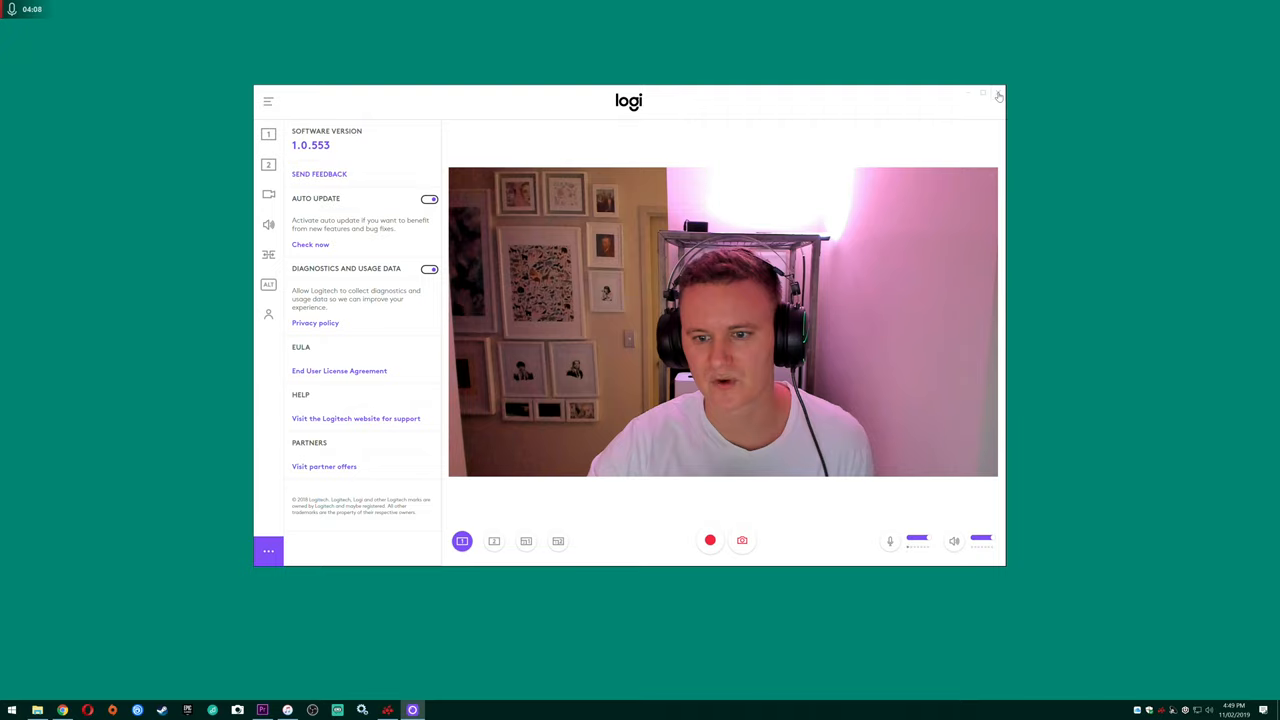
left_click(998, 95)
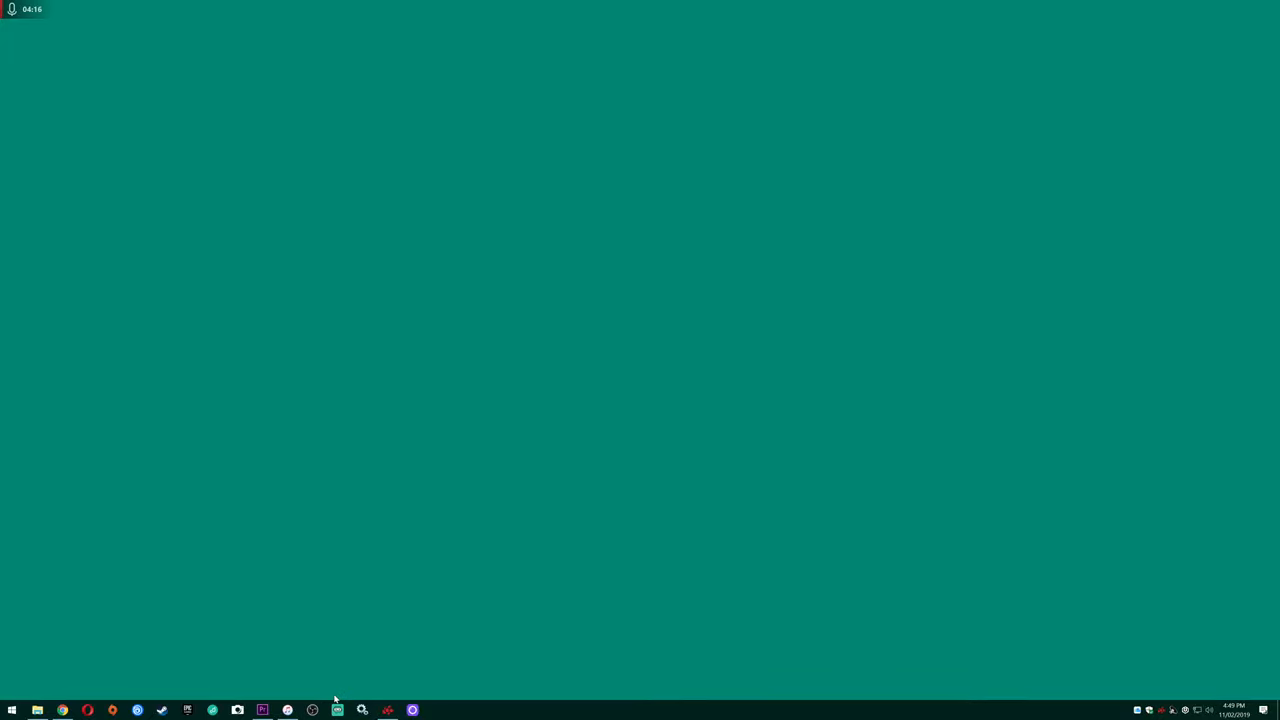
- Bring up Streamlabs OBS, select the Just Me scene and expand the Me group
left_click(336, 710)
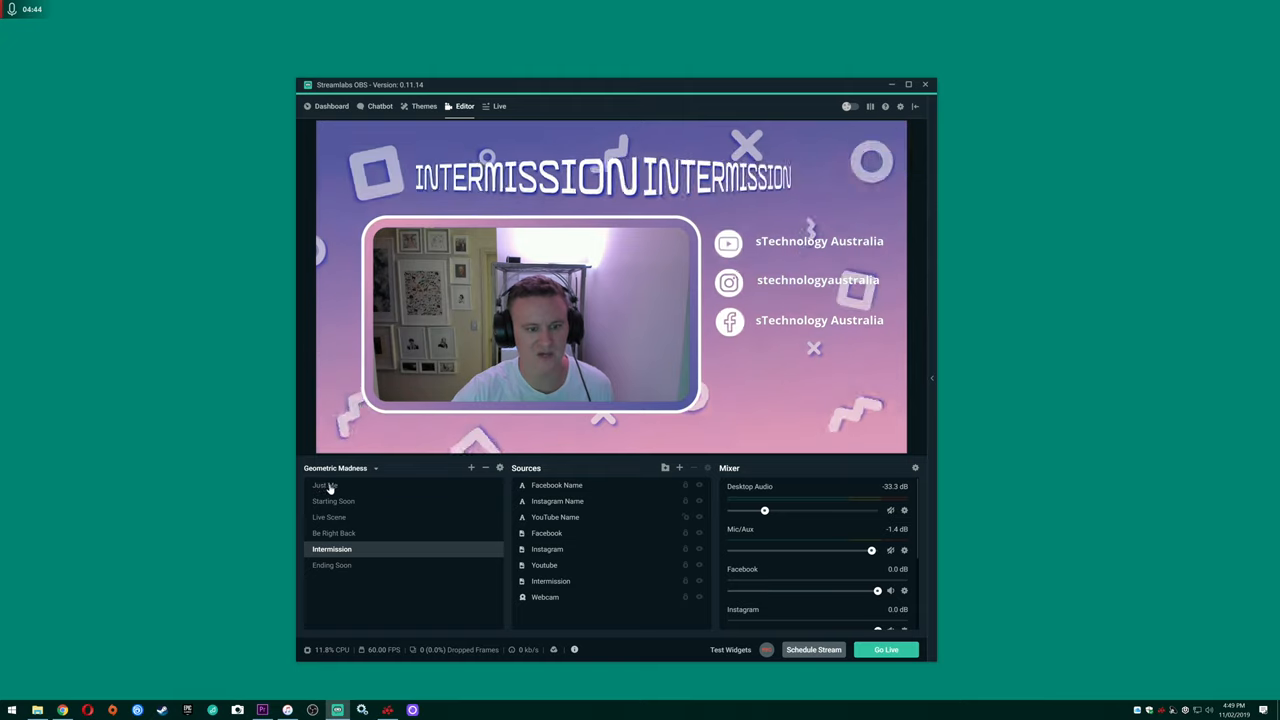
left_click(324, 485)
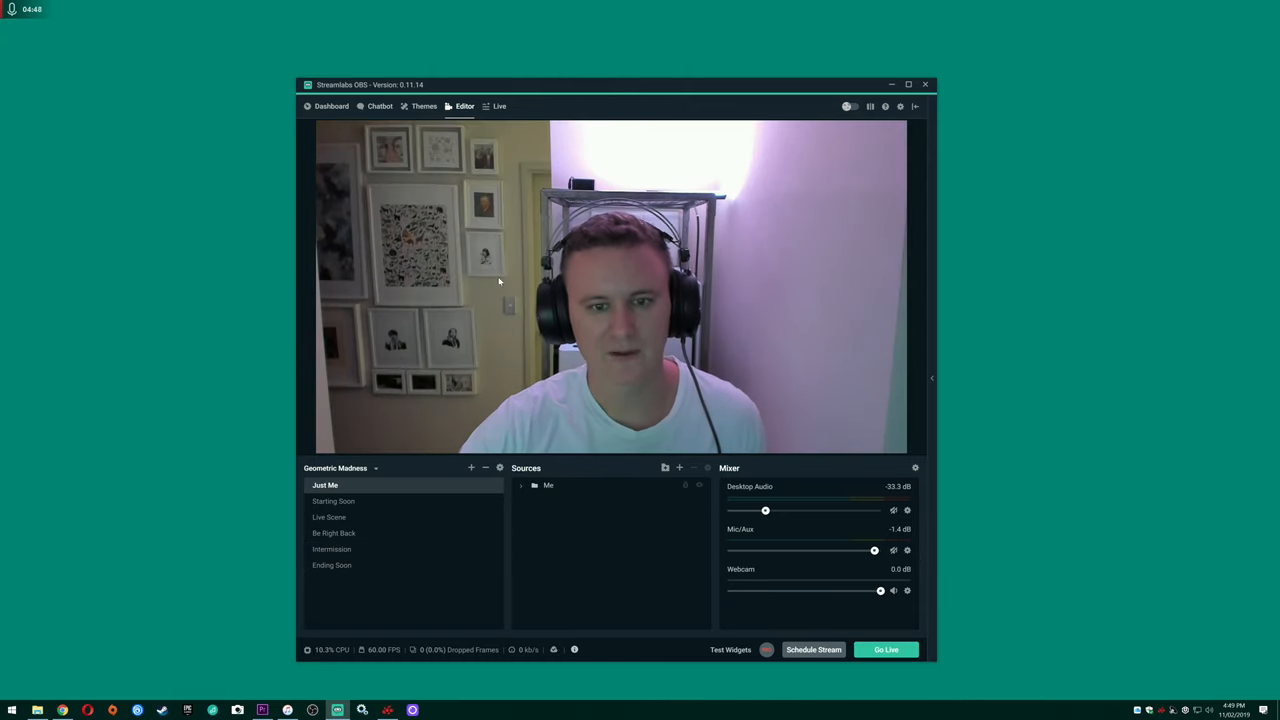
left_click(520, 485)
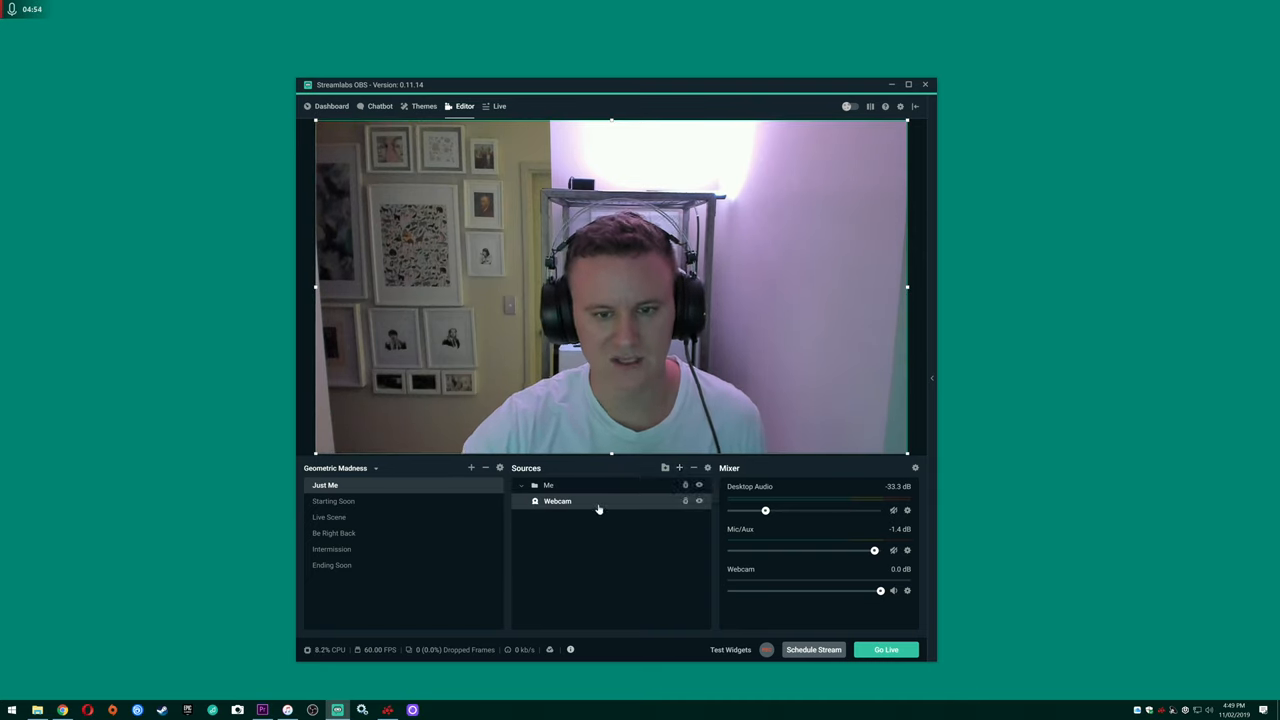
- Give the Webcam source 4096x2160 resolution and 30 fps, and confirm the settings
double_click(556, 500)
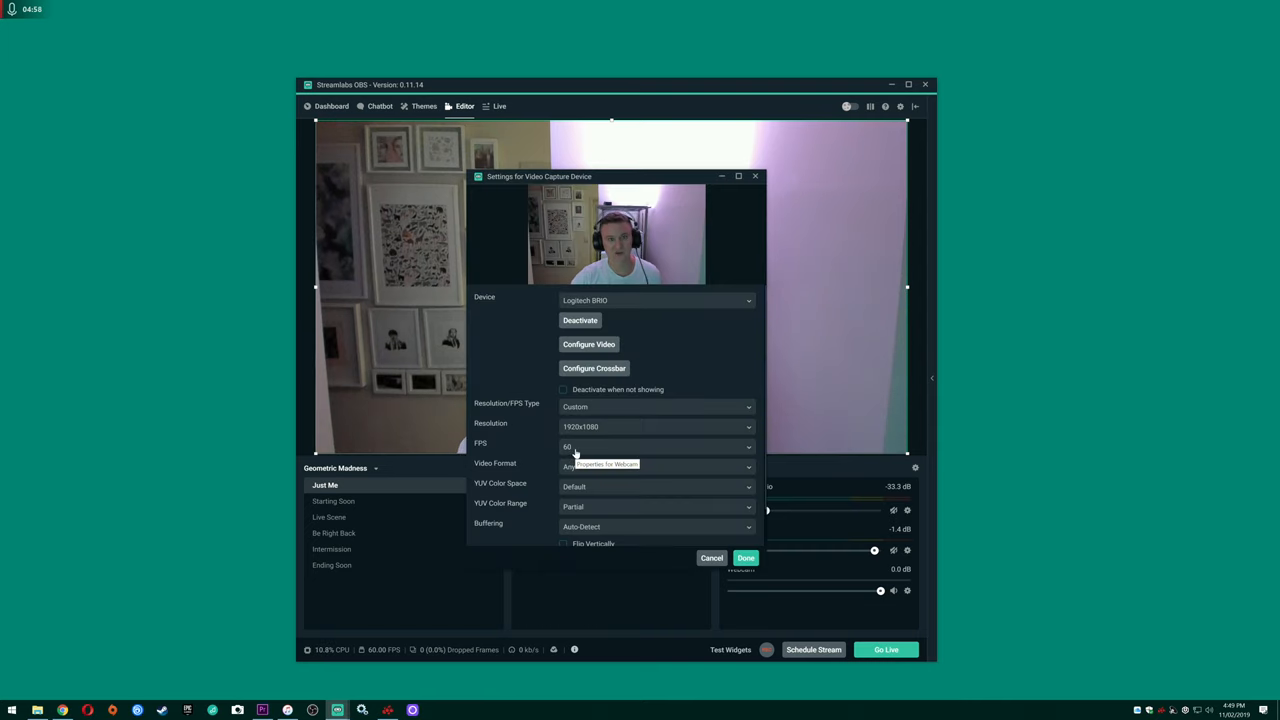
left_click(655, 427)
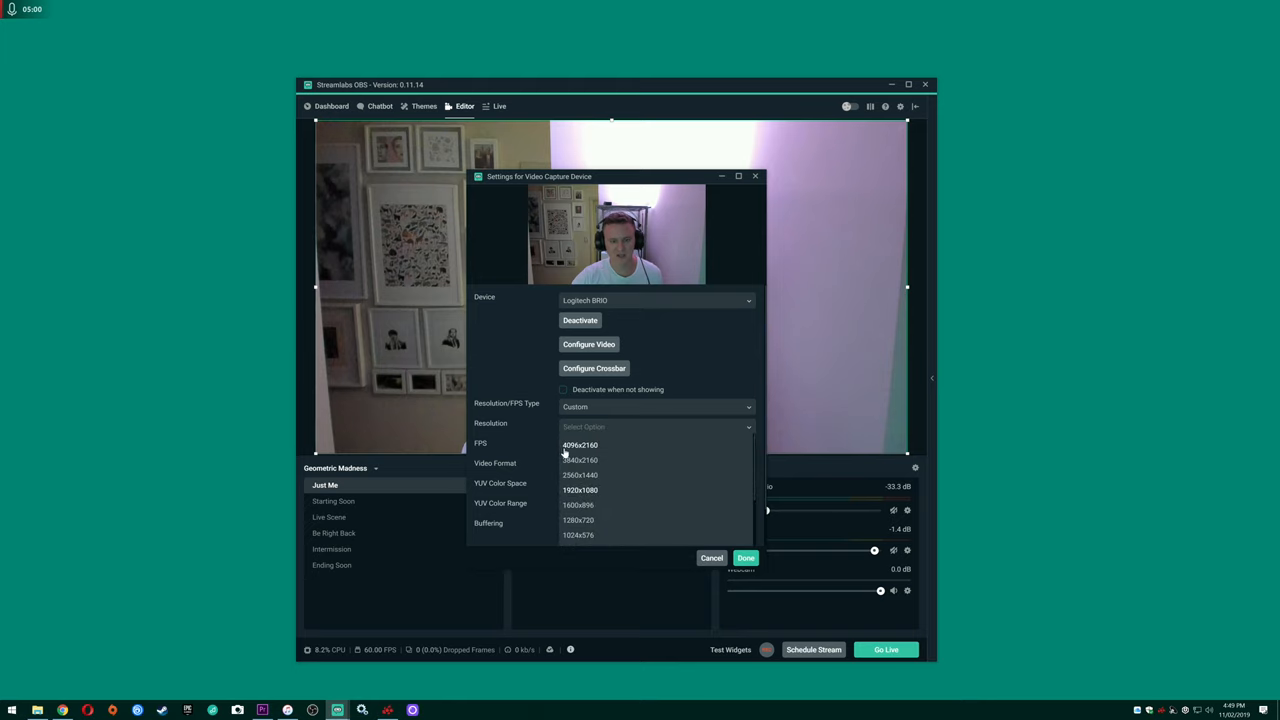
left_click(579, 444)
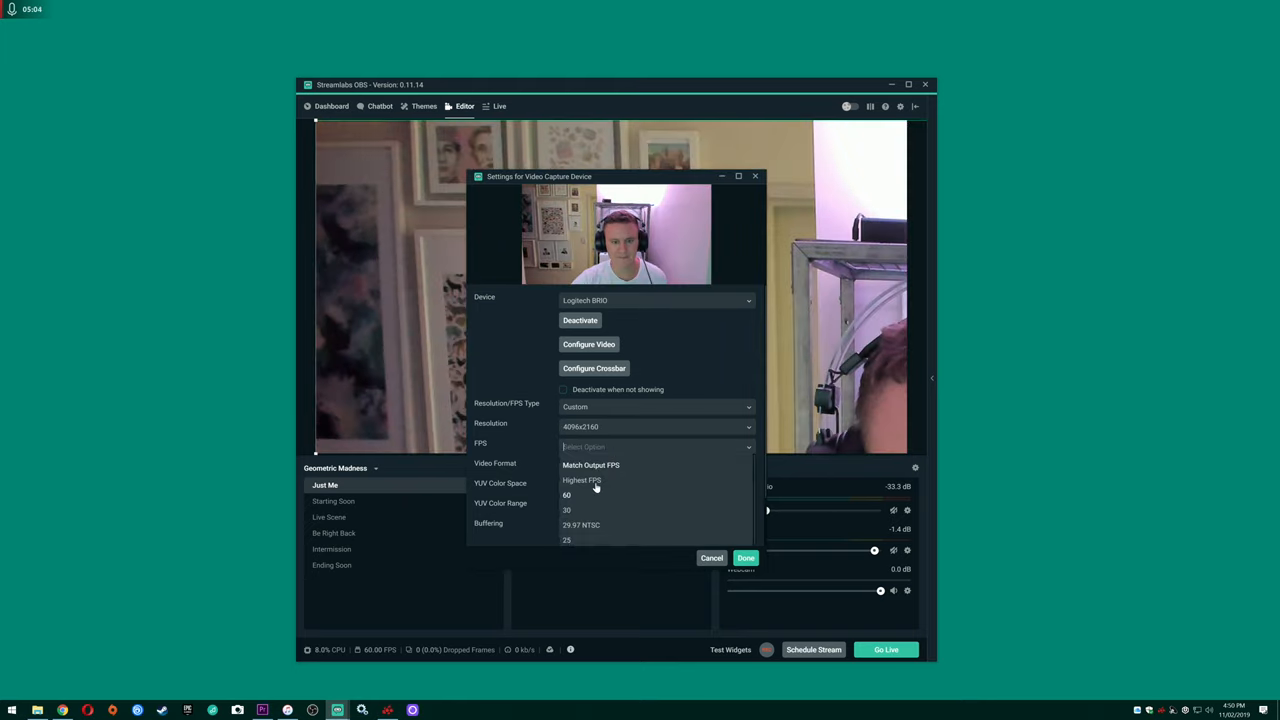
left_click(566, 509)
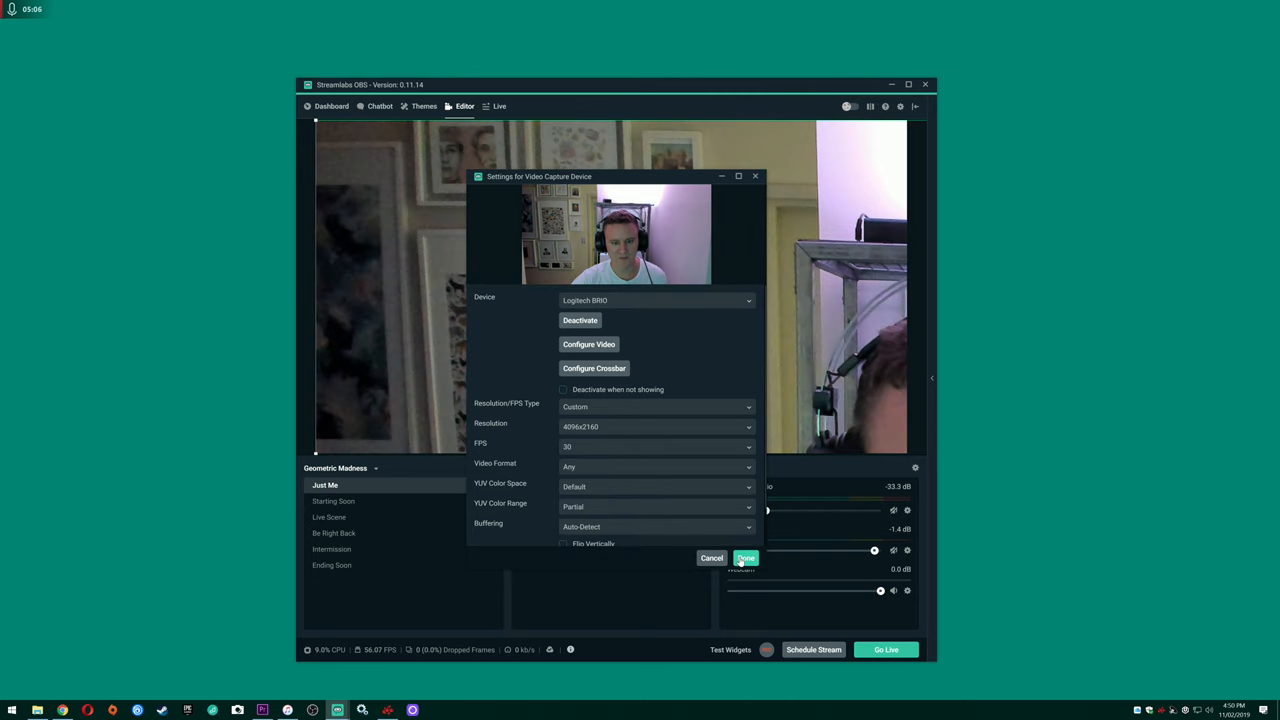
left_click(744, 558)
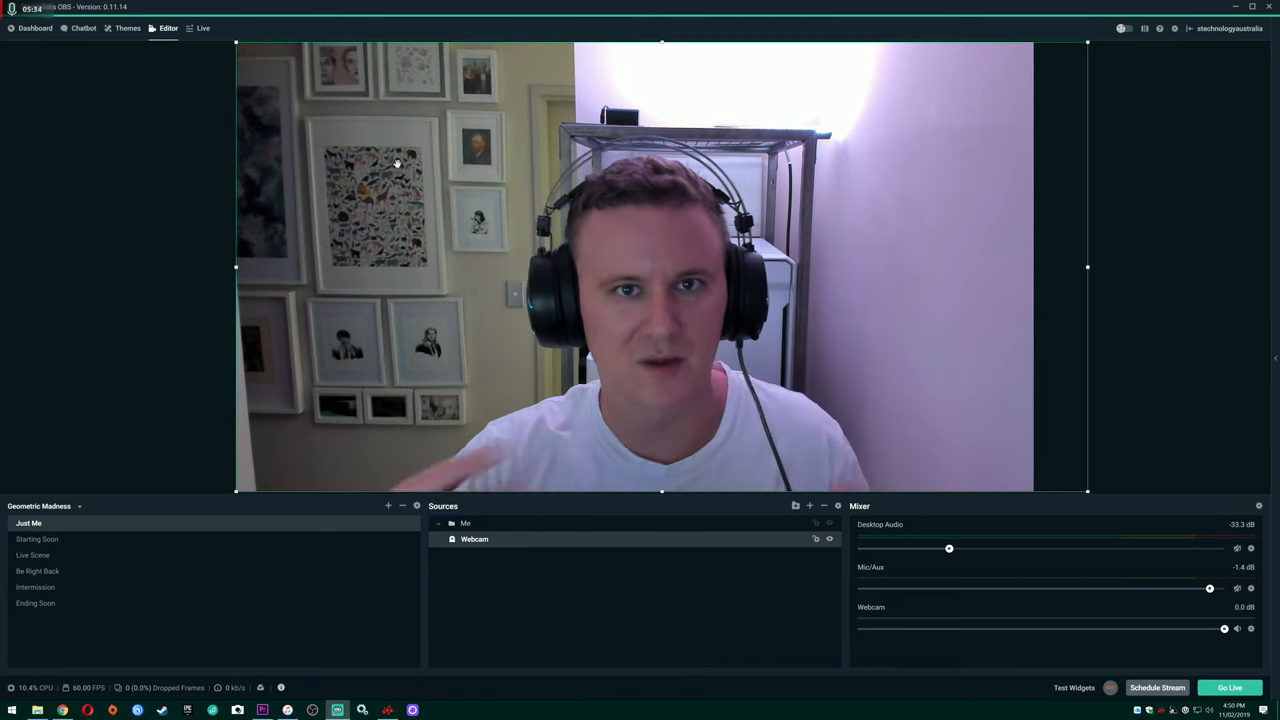
mouse_move(306, 119)
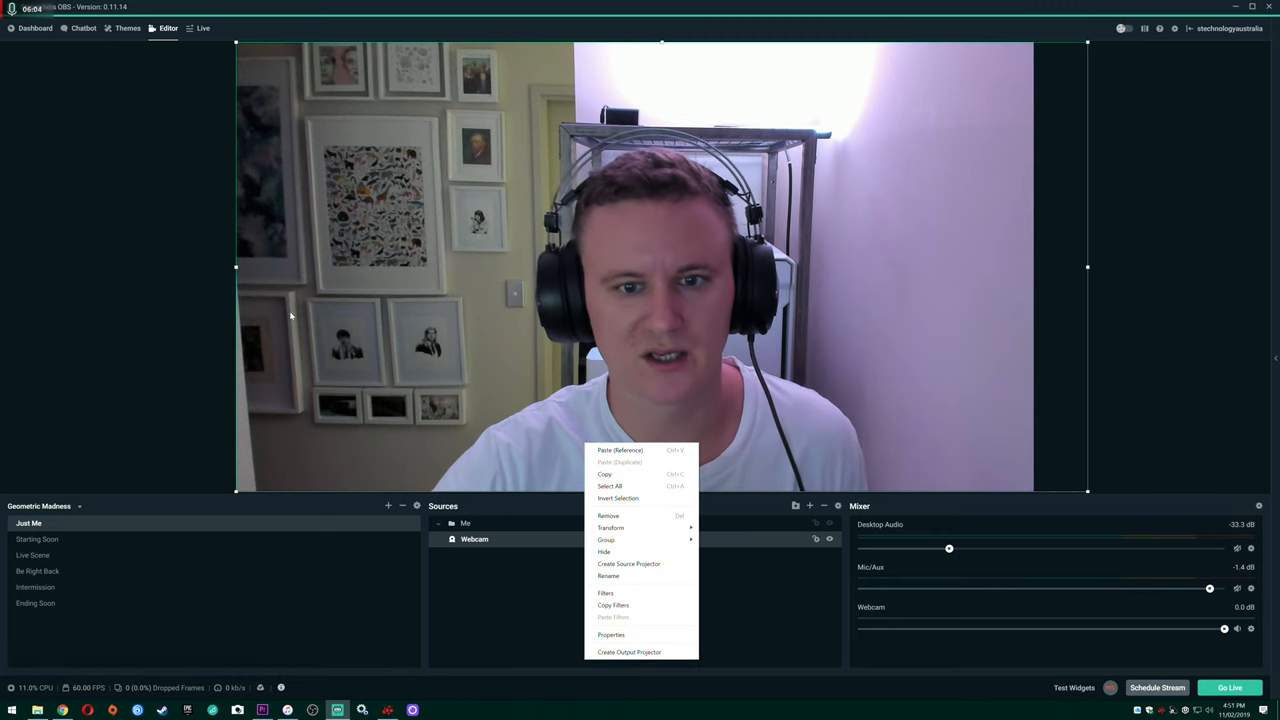
- Set the Webcam source to 1920x1080 at 60 fps and stretch it over the canvas
left_click(610, 635)
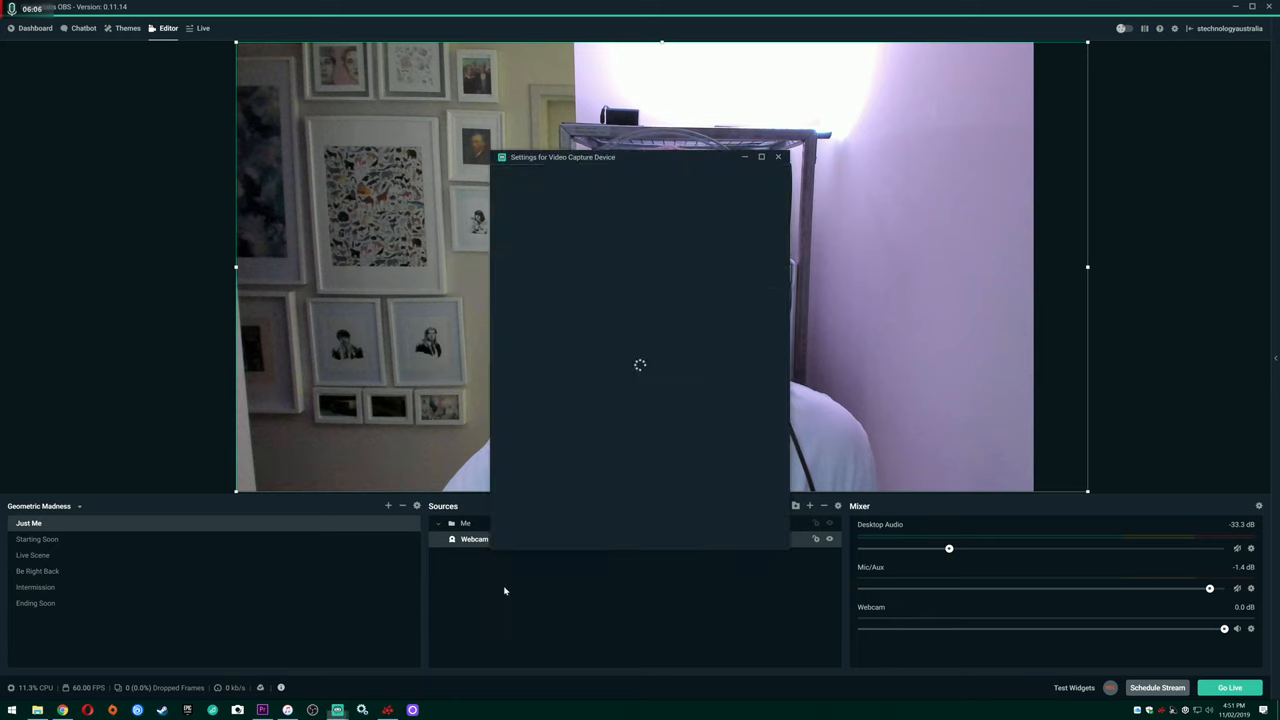
left_click(680, 407)
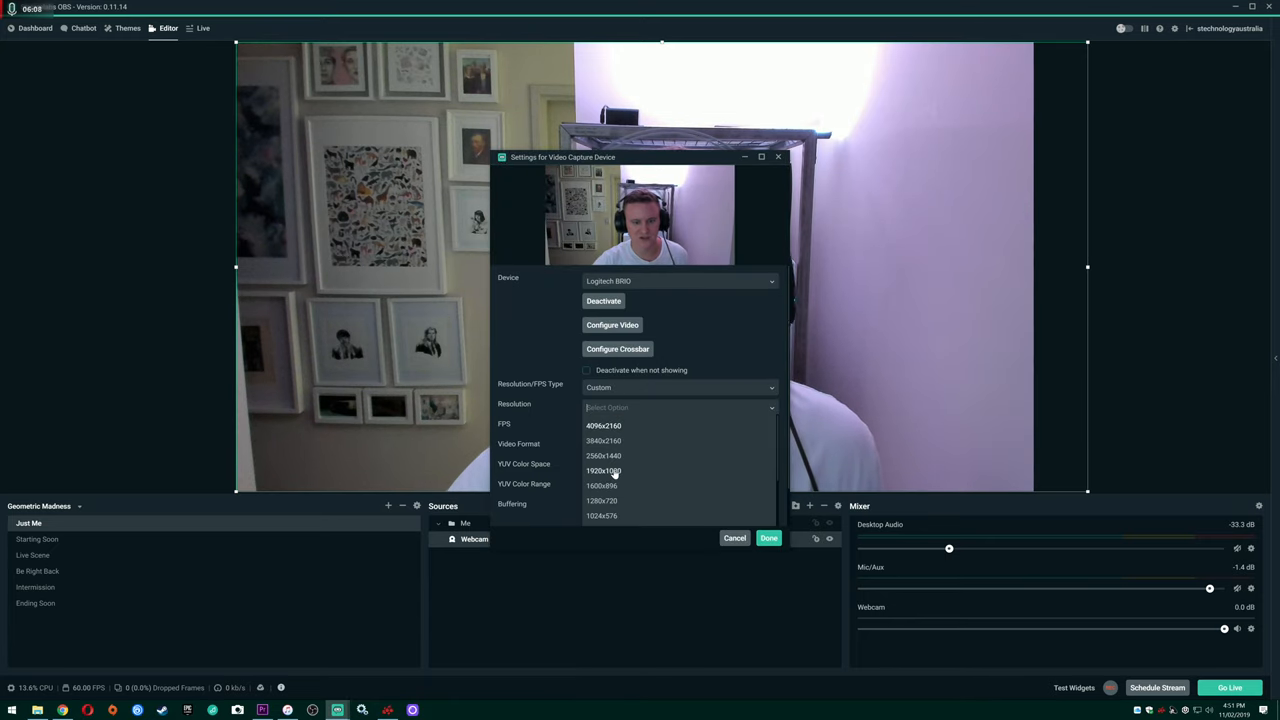
left_click(602, 470)
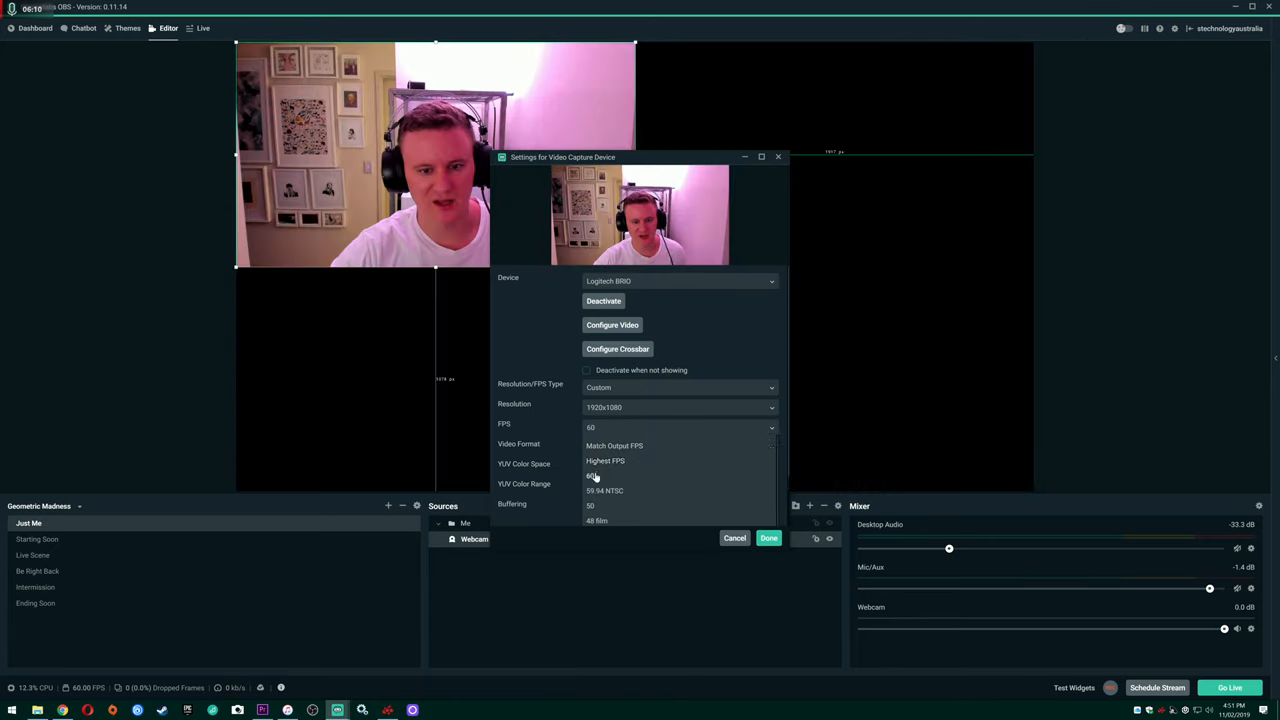
left_click(768, 538)
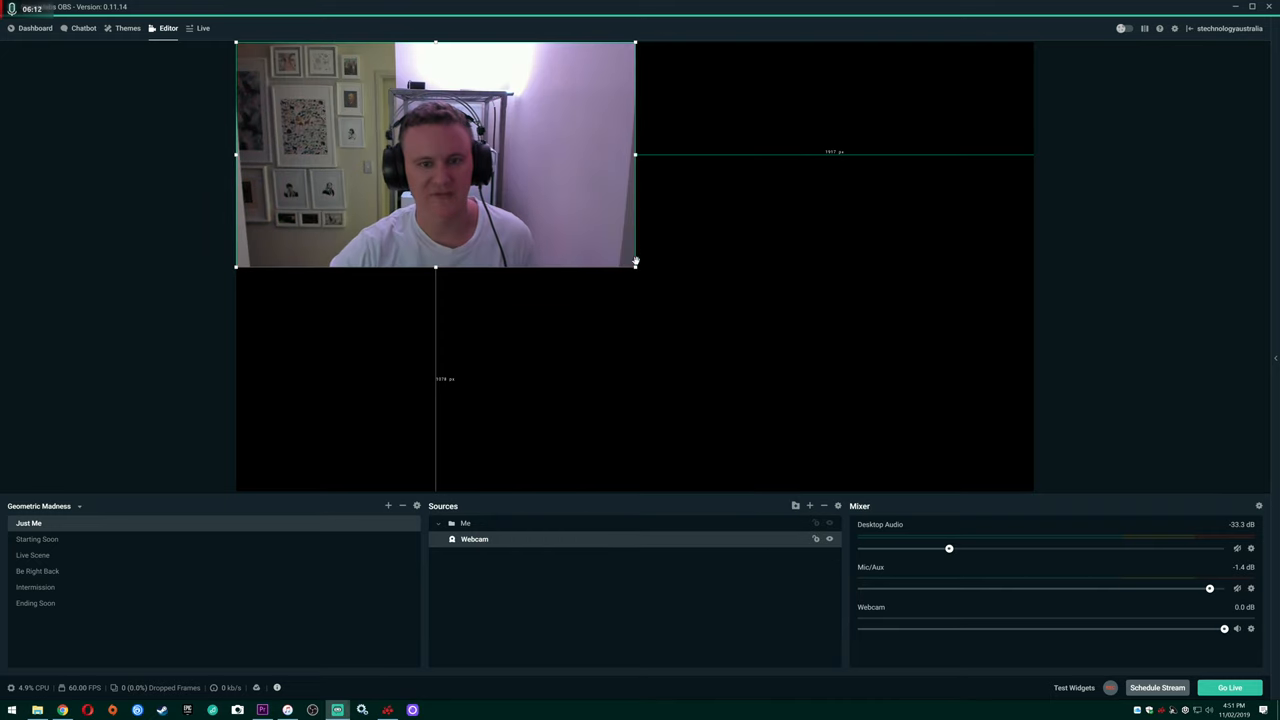
left_click_drag(635, 265, 1032, 490)
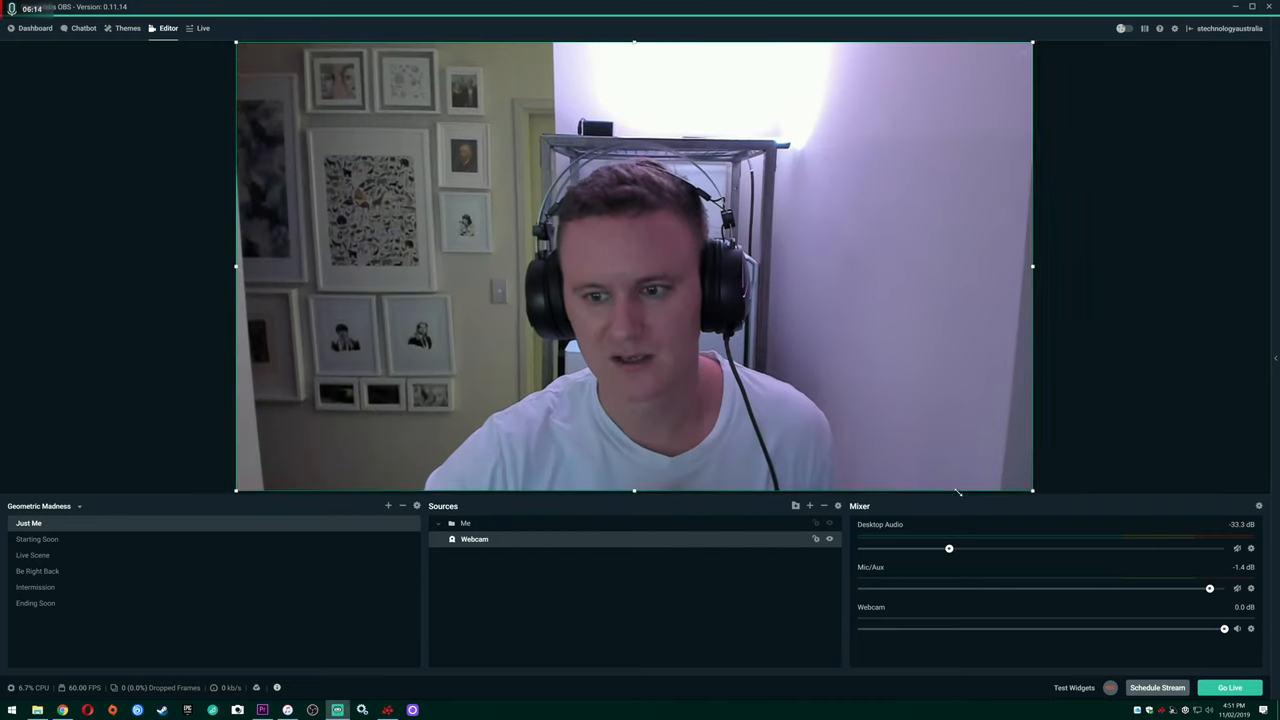